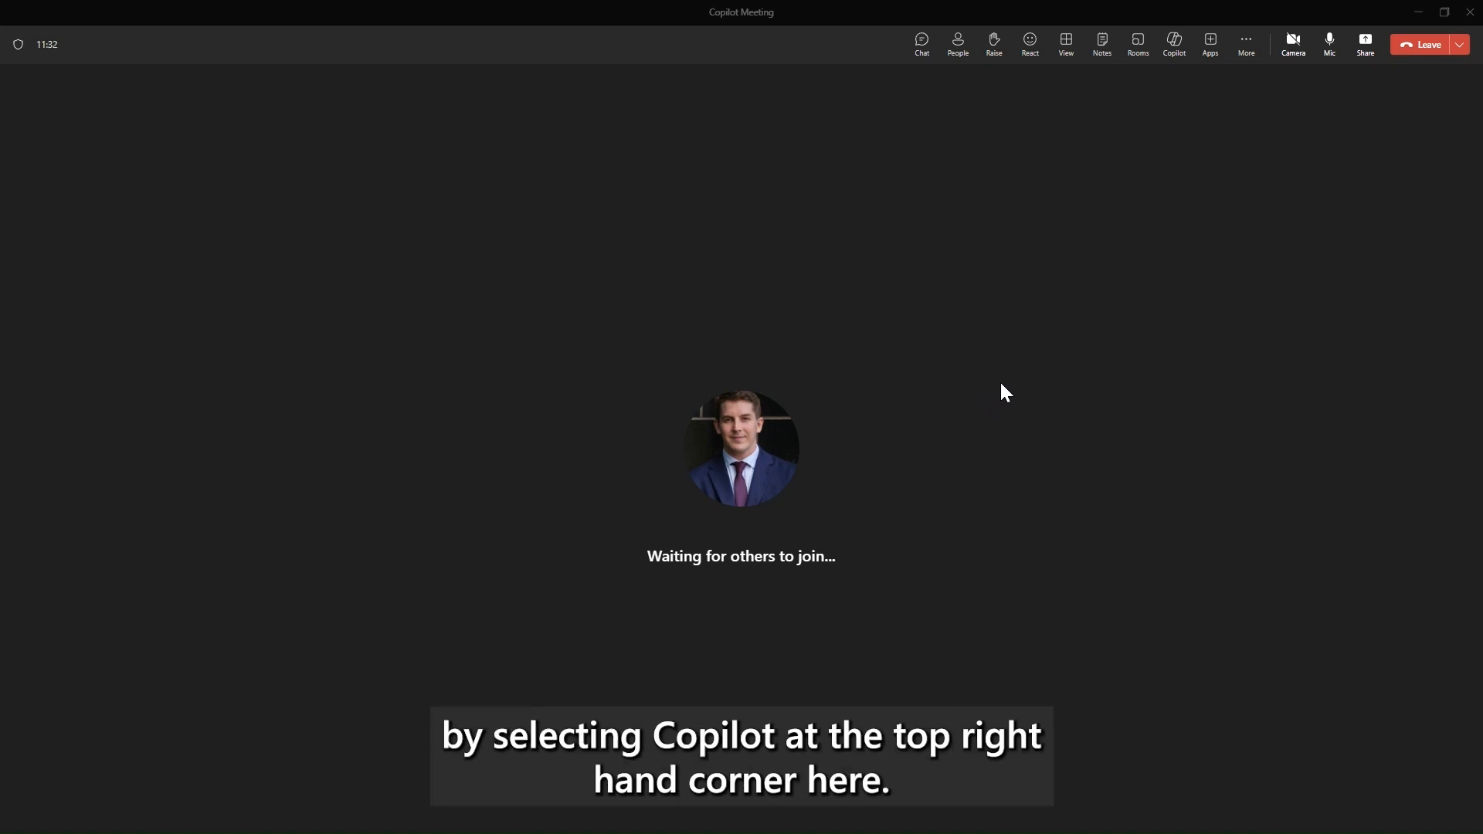
mouse_move(1169, 99)
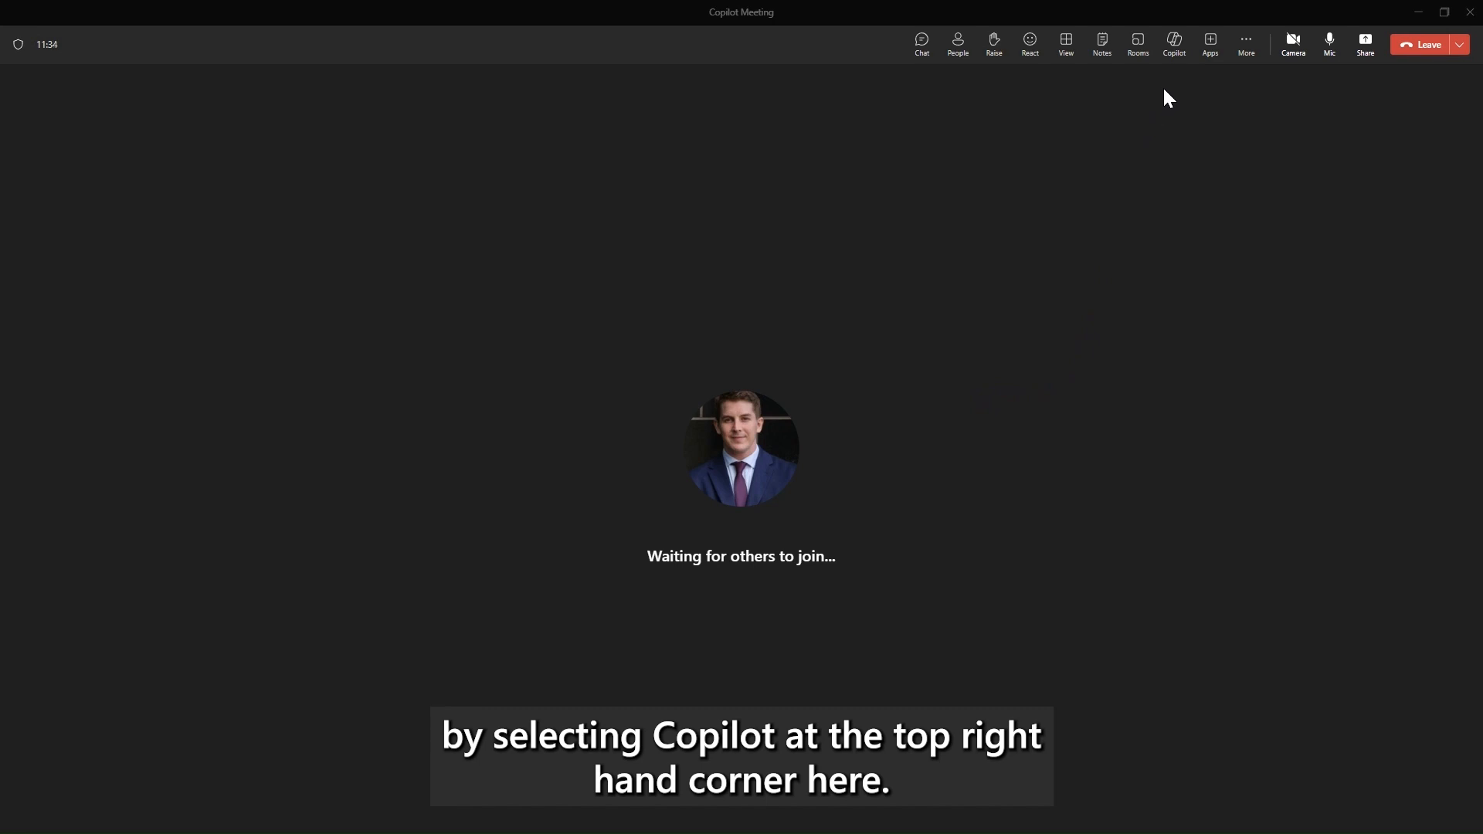
mouse_move(1174, 43)
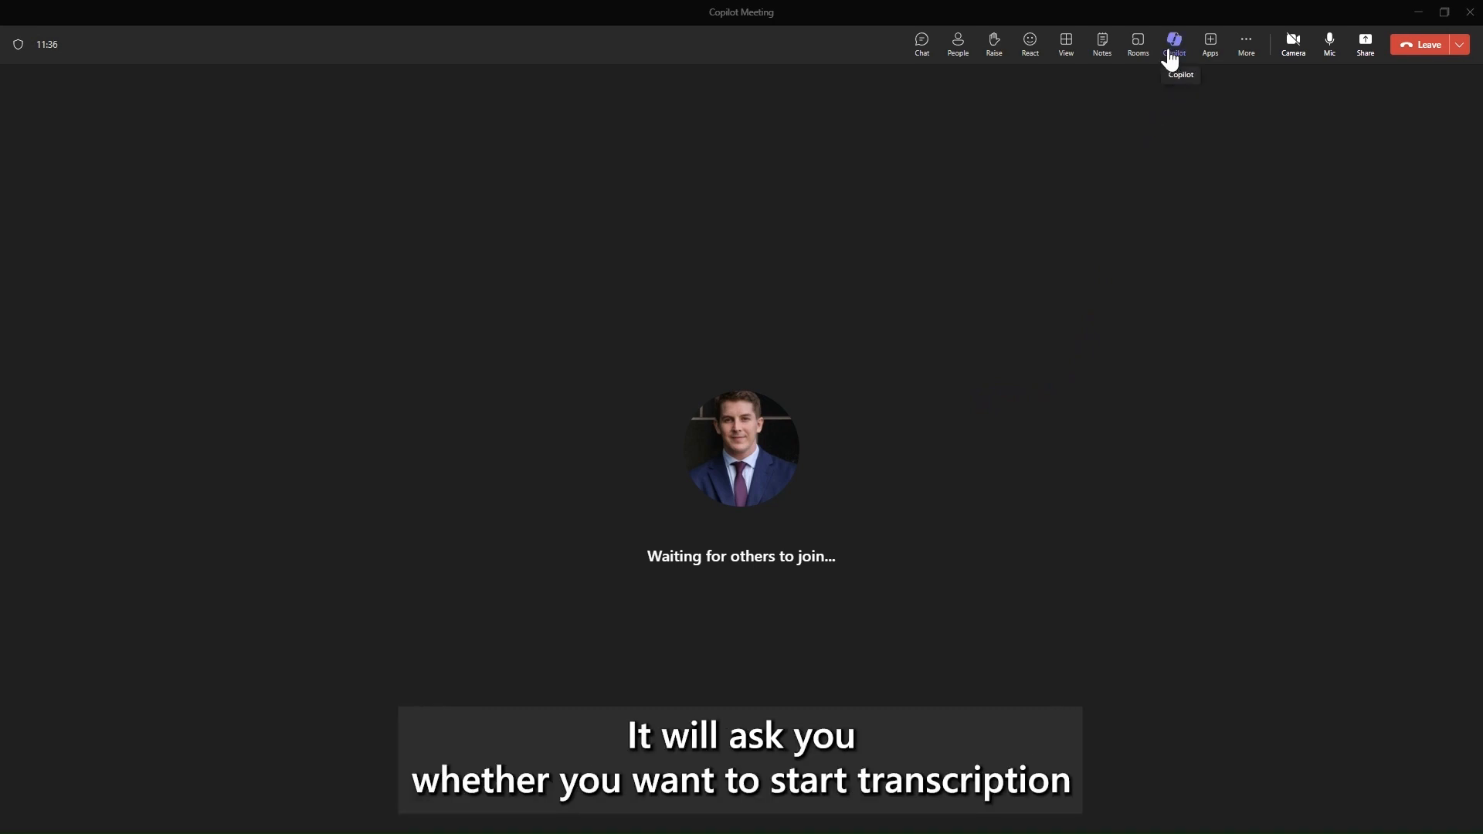
Start meeting transcription from Copilot in the toolbar, keeping English (UK) as the spoken language
left_click(1172, 43)
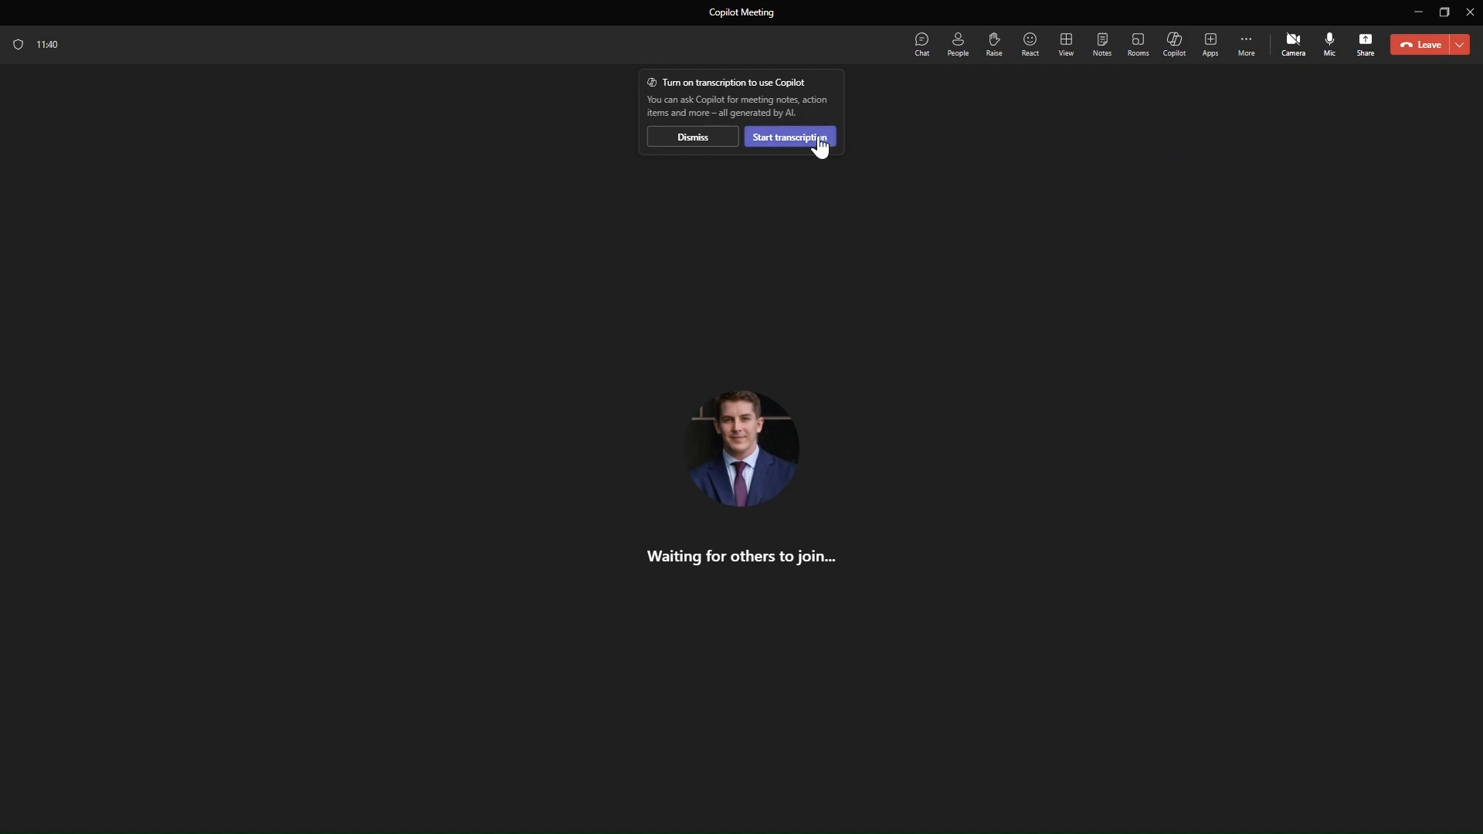
left_click(789, 137)
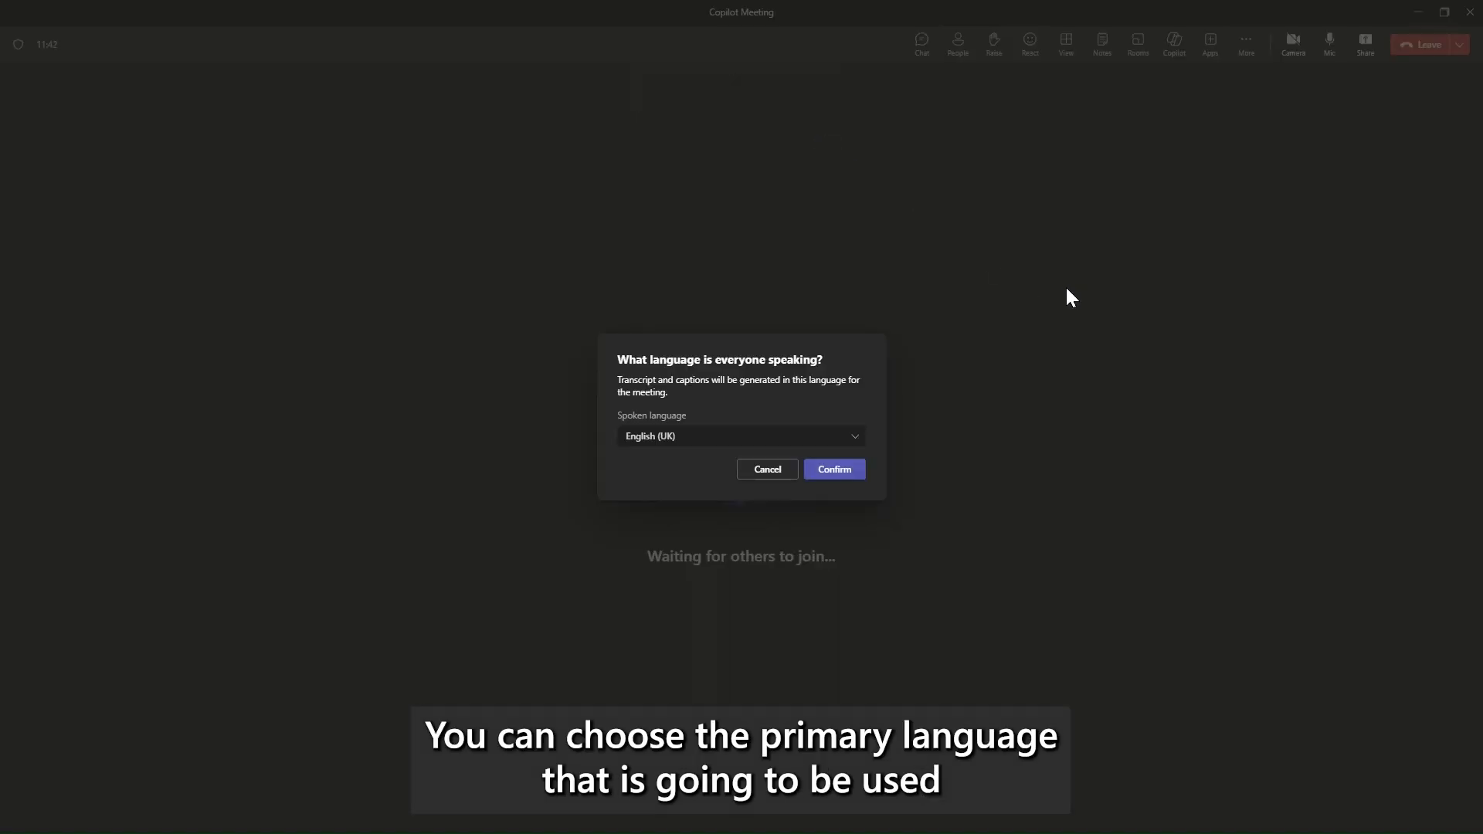
mouse_move(1043, 408)
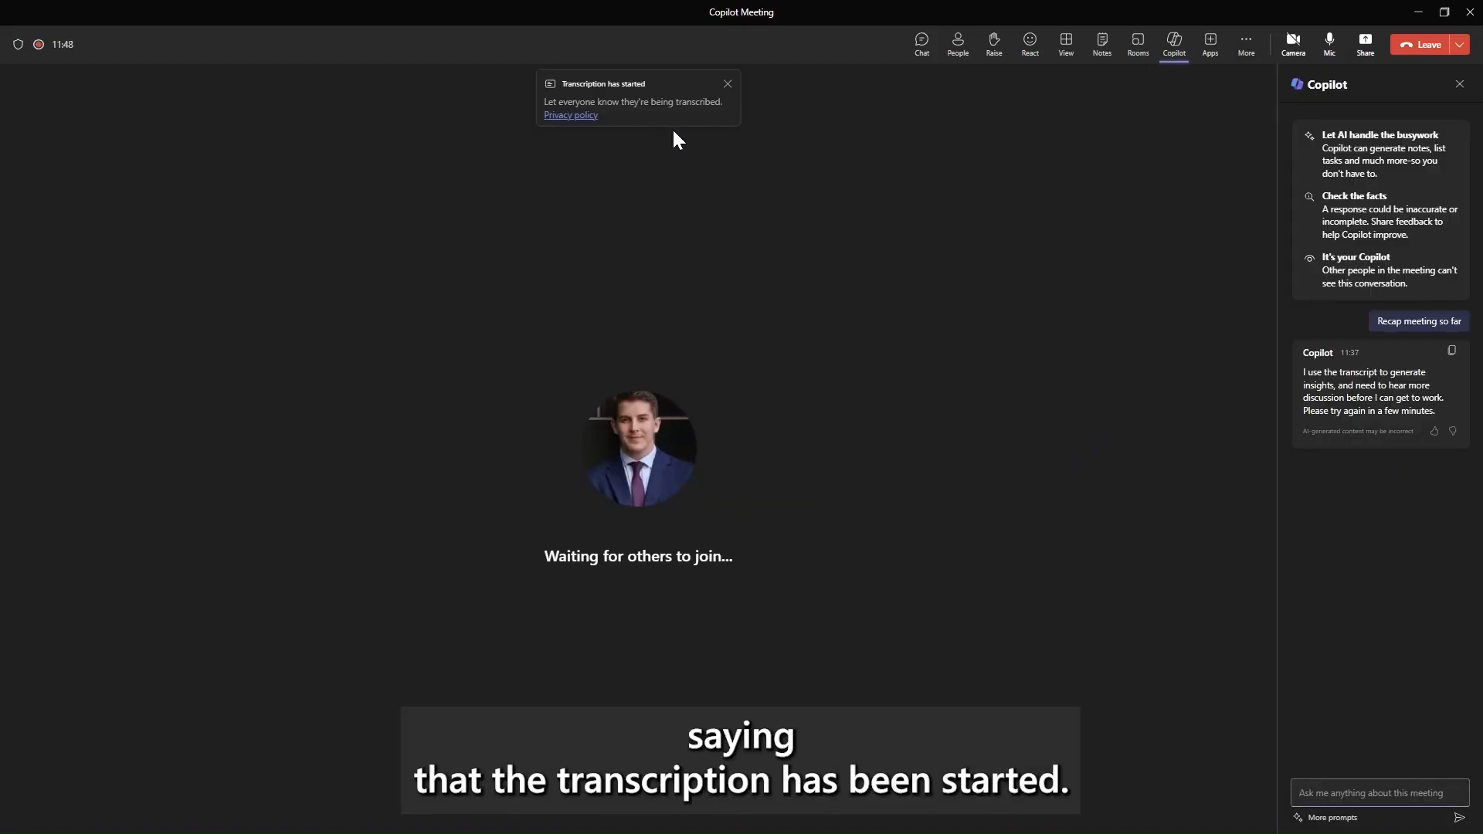
mouse_move(698, 121)
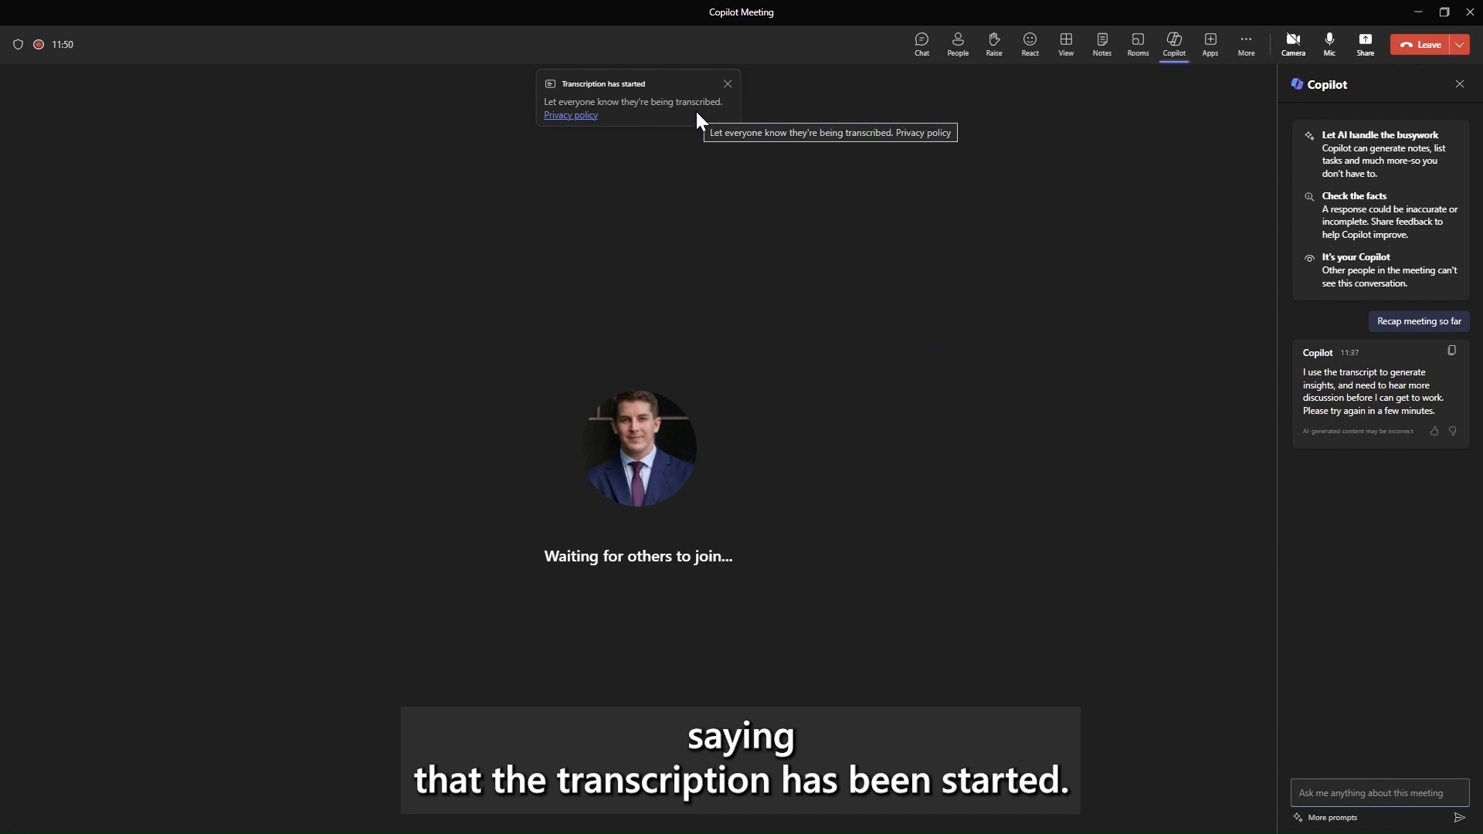
mouse_move(704, 169)
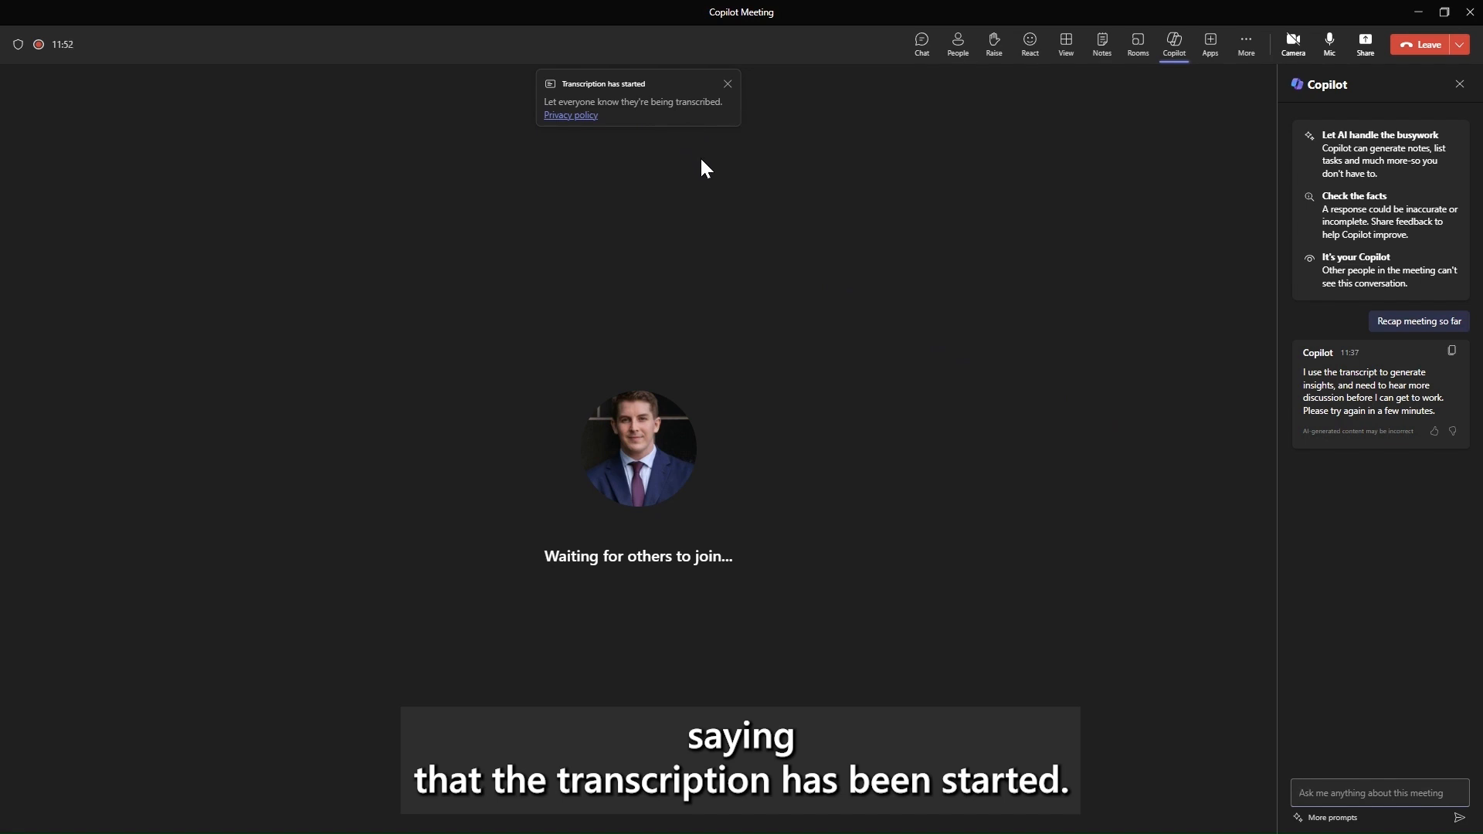
mouse_move(965, 380)
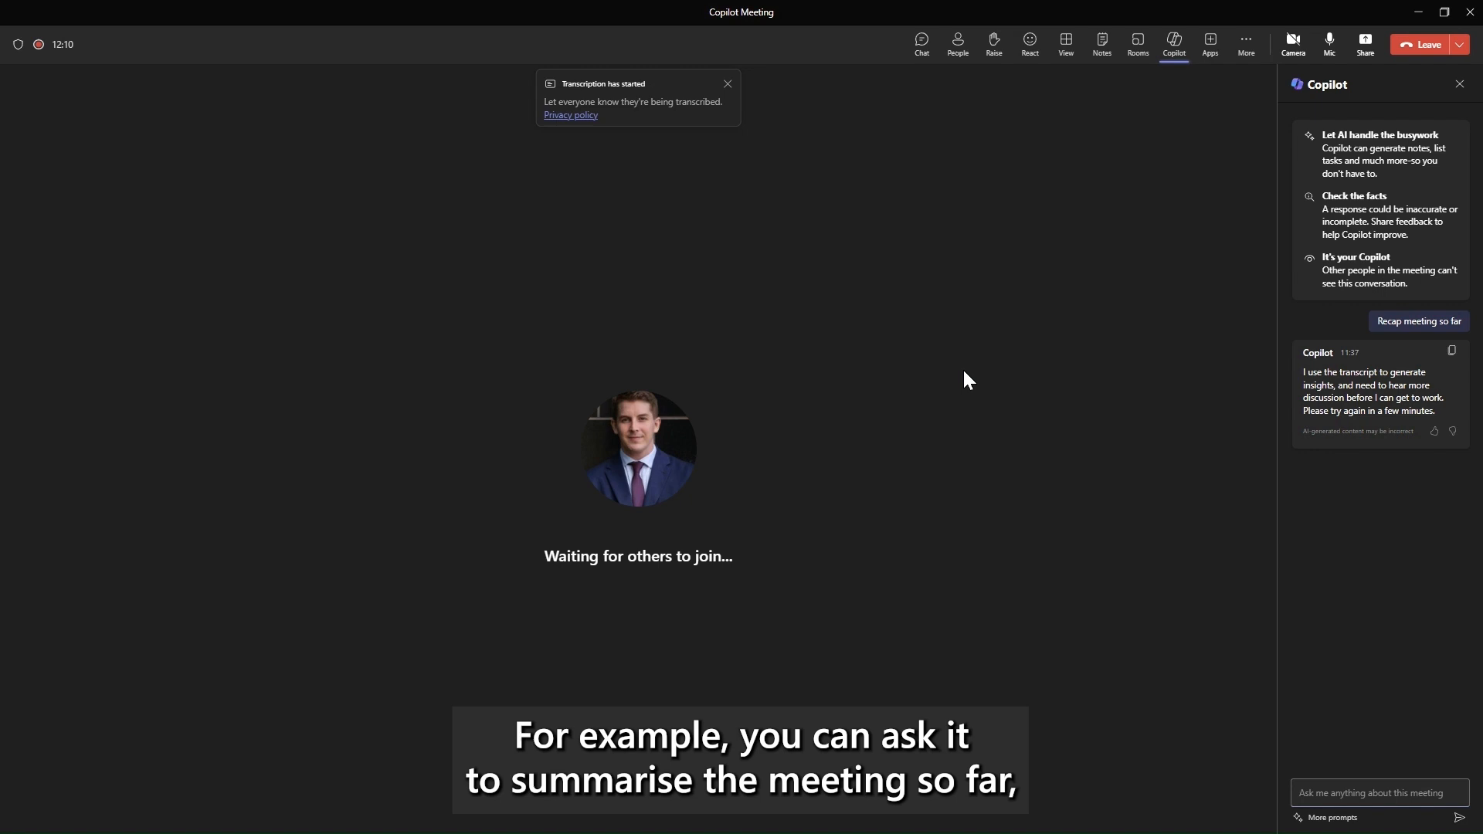
mouse_move(1334, 831)
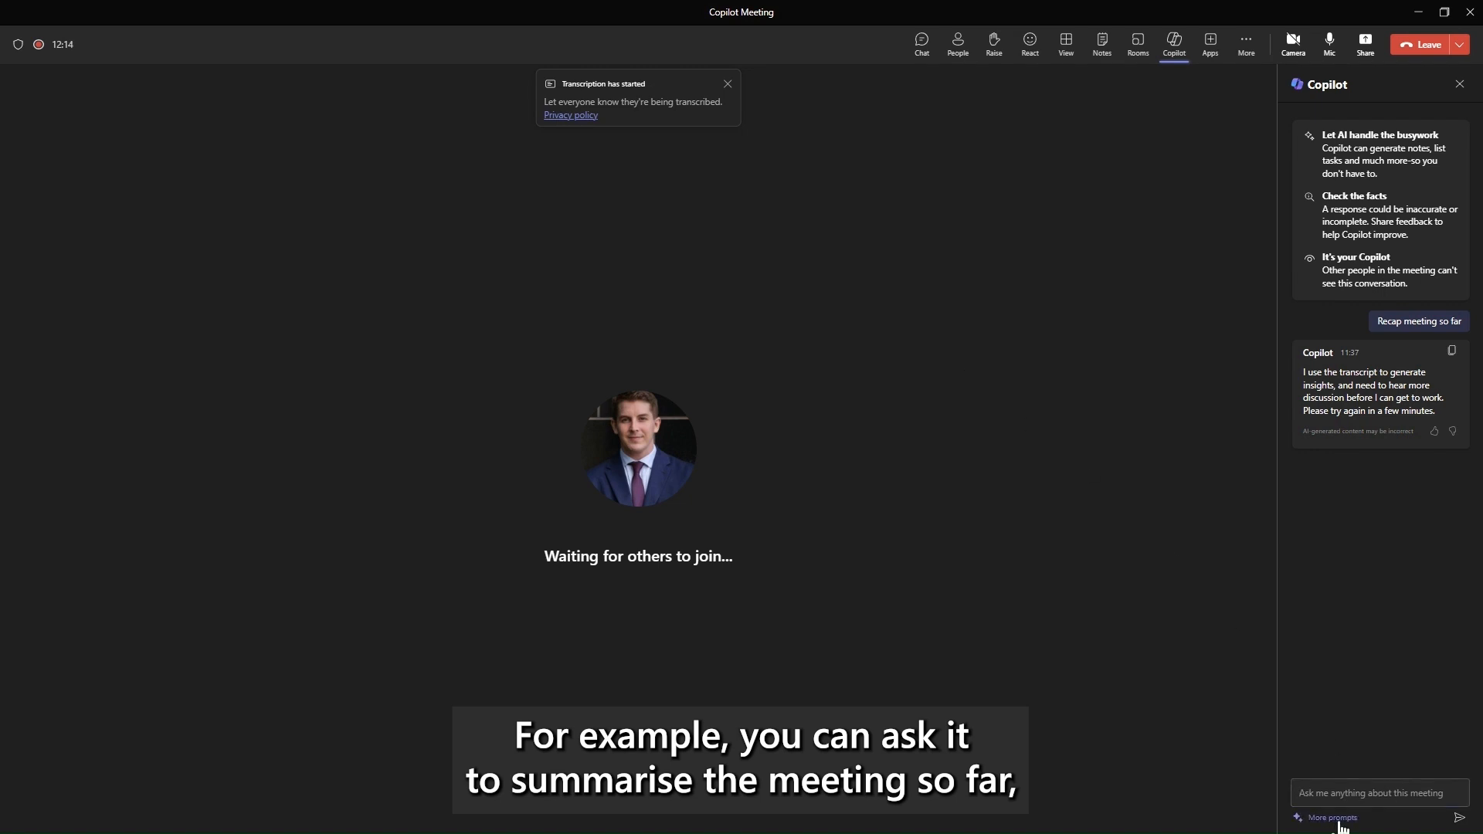
Ask Copilot via More prompts to 'Recap meeting so far' and review the key-topics list
left_click(1330, 817)
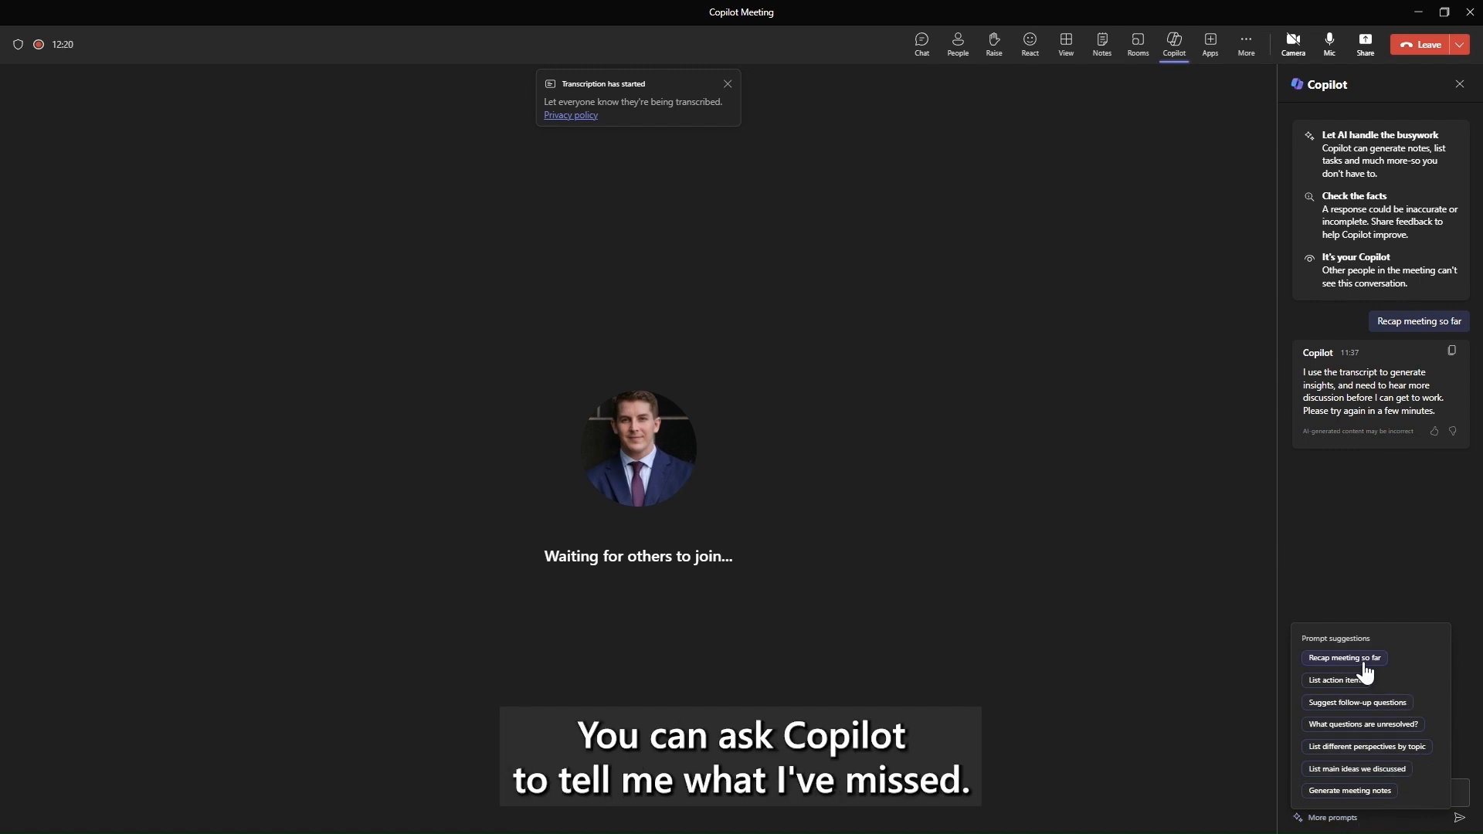
left_click(1342, 658)
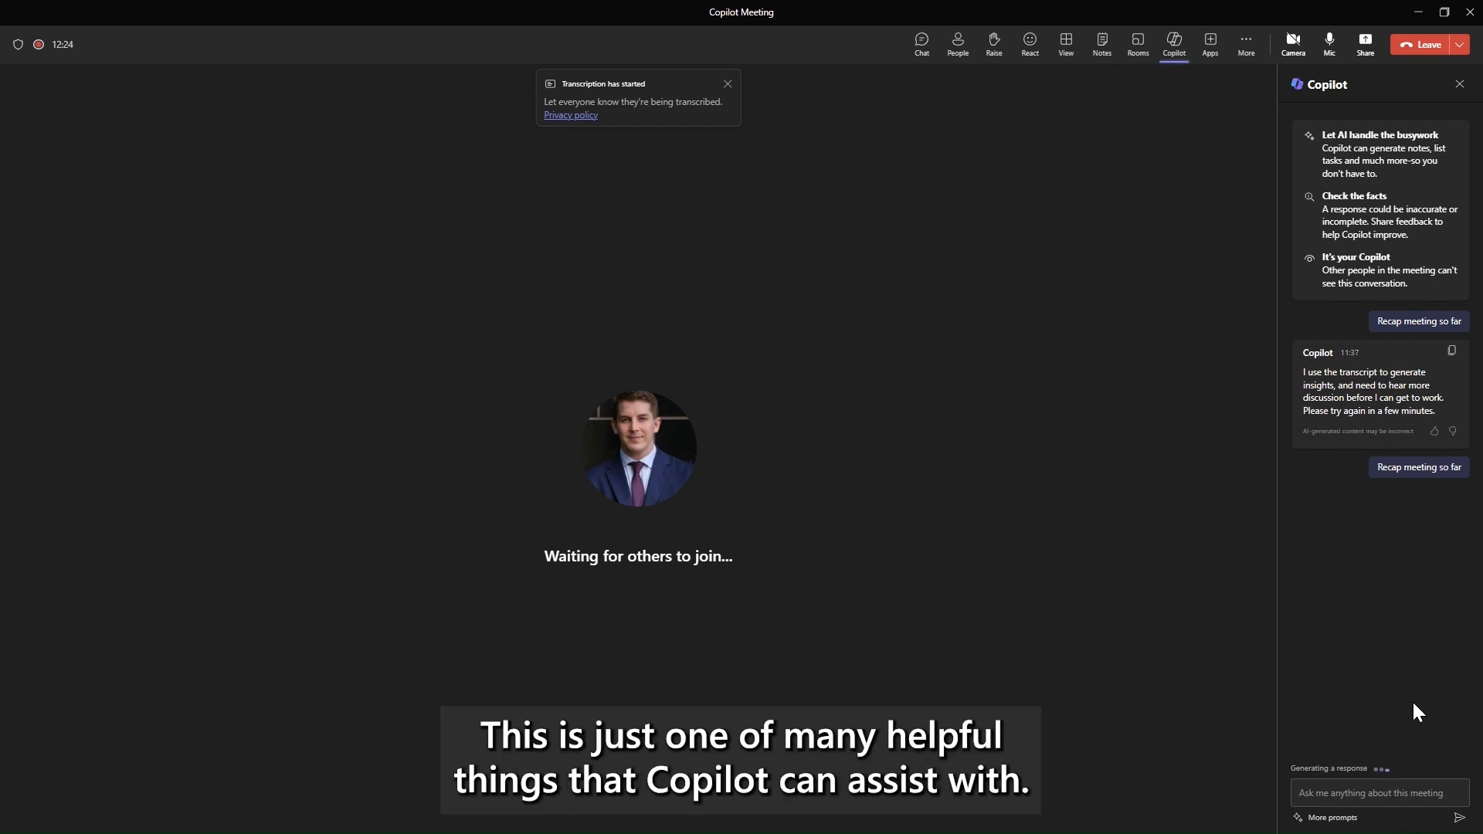
left_click(1417, 466)
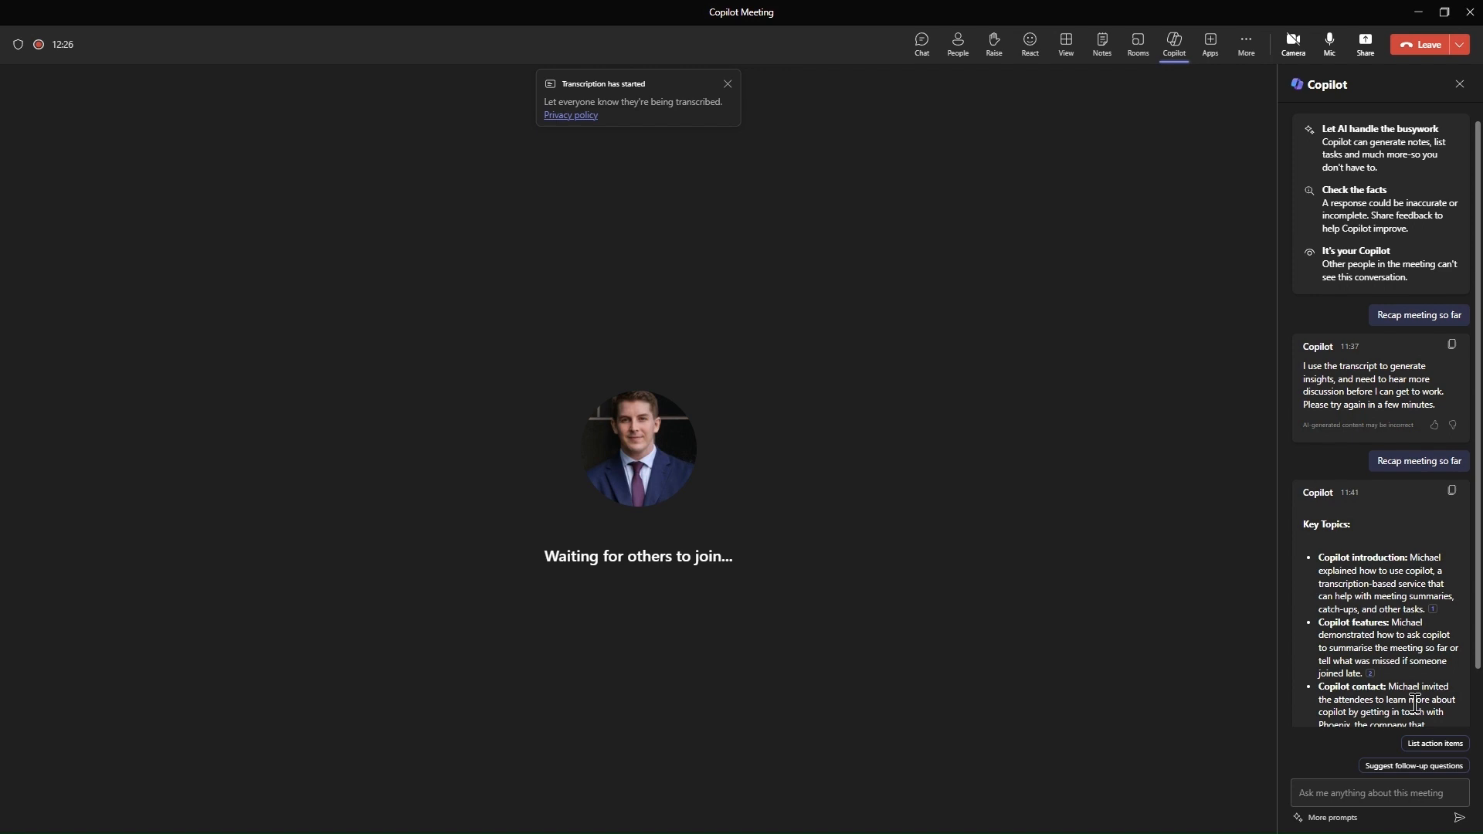
scroll("down", 3)
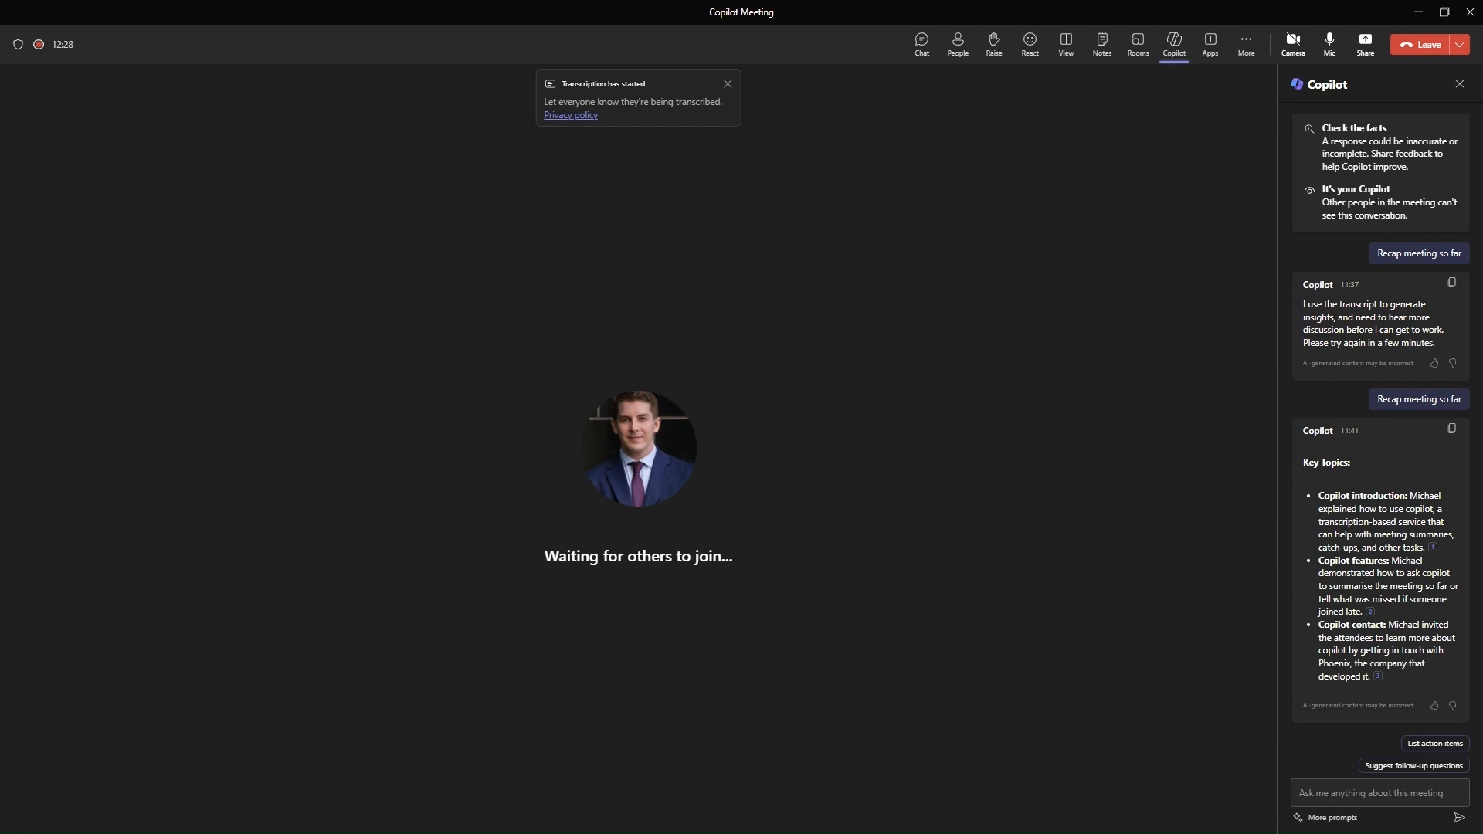